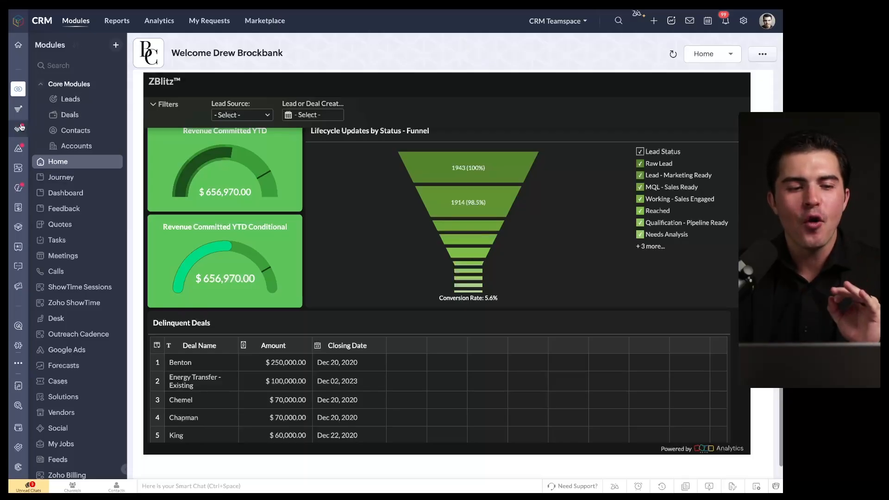
# Step: Switch from the CRM dashboard to Zoho Projects and view its four Project Groups
pyautogui.click(18, 20)
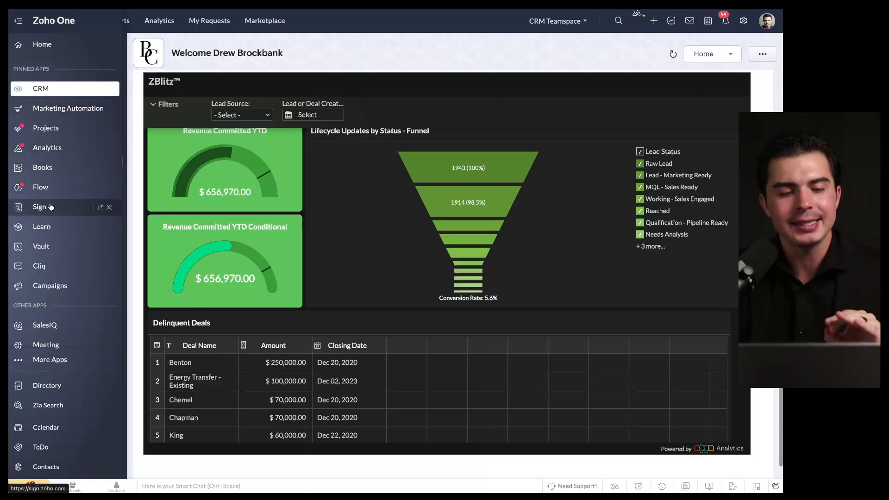
pyautogui.click(40, 87)
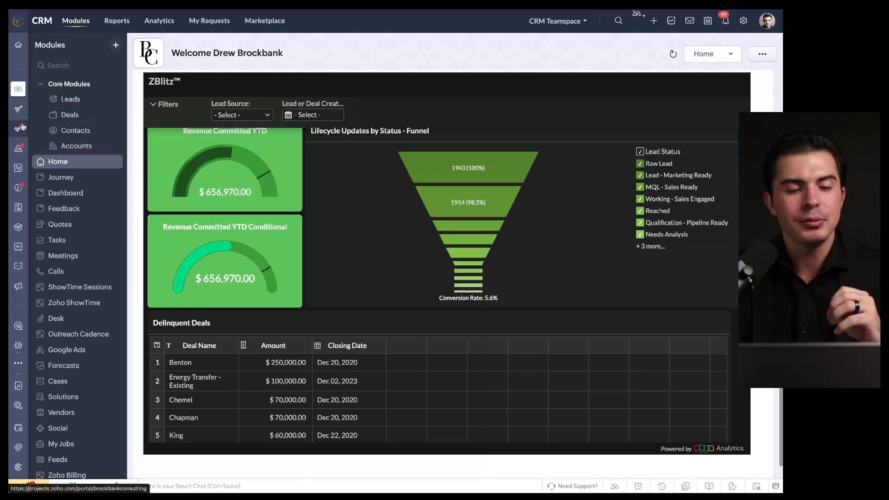
pyautogui.click(18, 21)
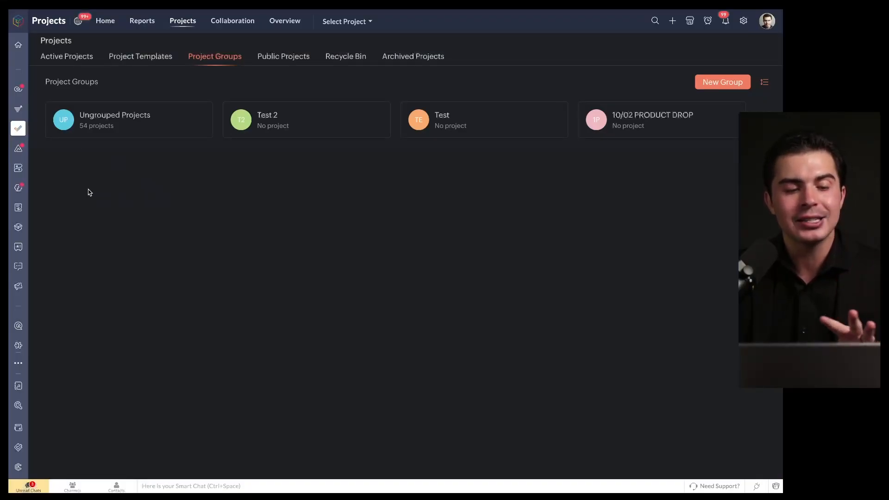
# Step: Cycle through Analytics, Books and Flow, ending on Zoho Sign's two signing options
pyautogui.click(18, 21)
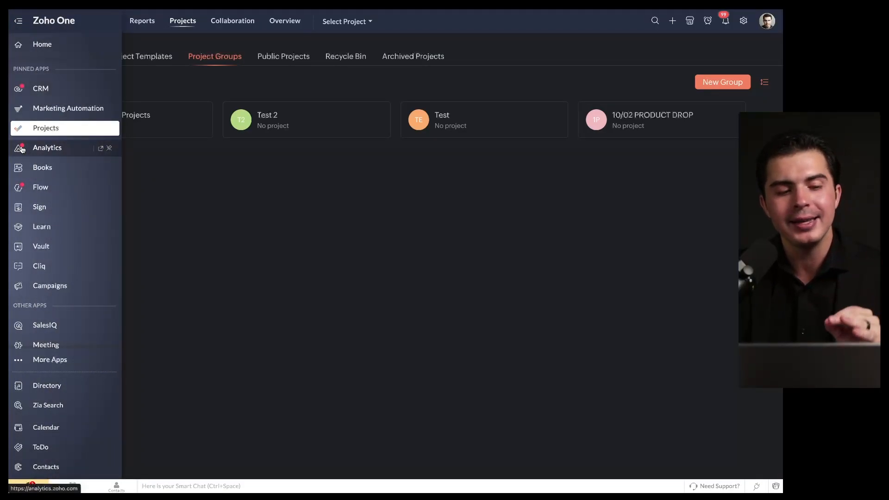
pyautogui.click(47, 147)
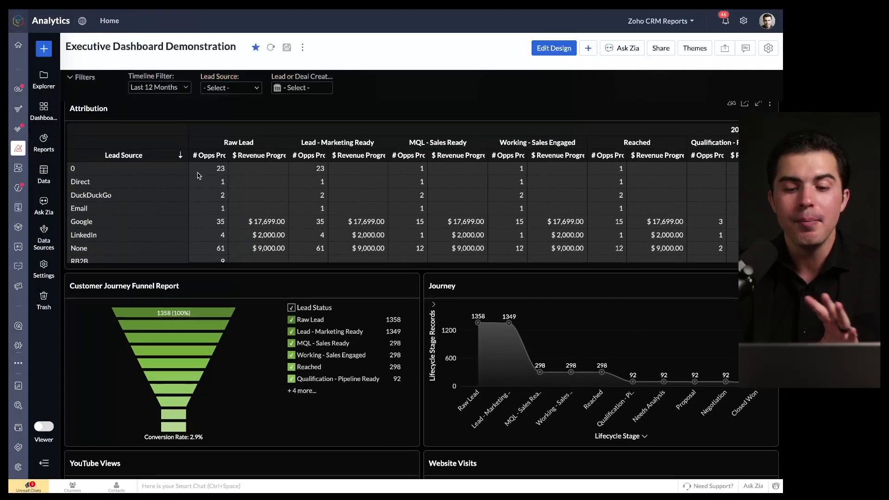
pyautogui.click(227, 221)
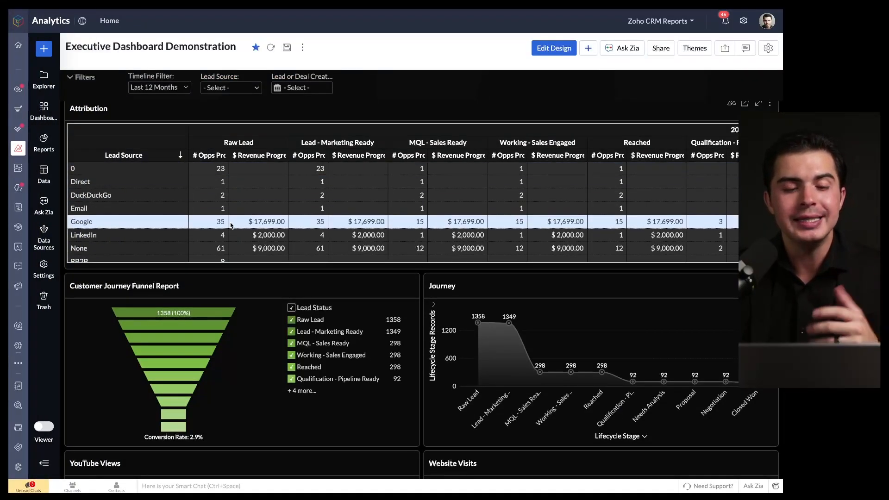
pyautogui.scroll(-3)
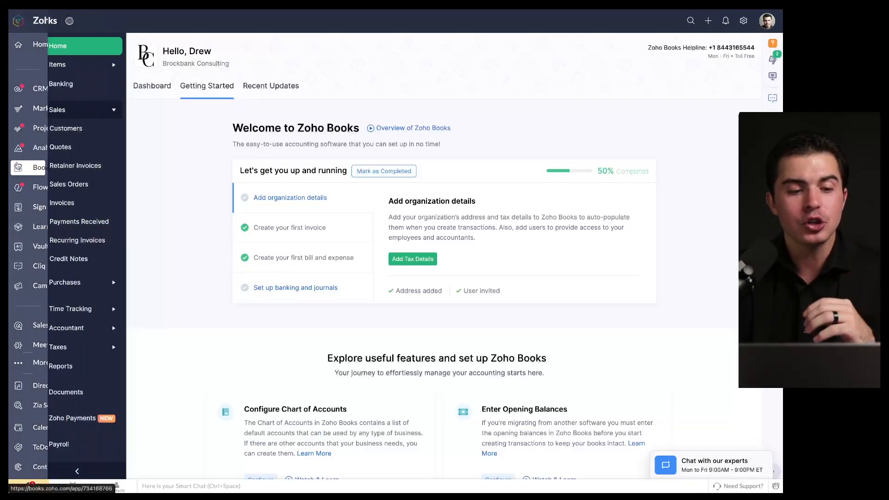
pyautogui.click(18, 187)
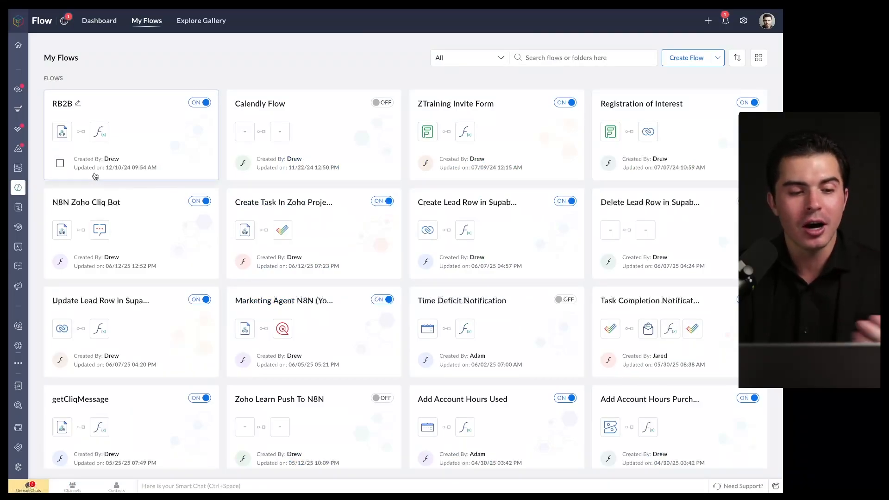
pyautogui.click(17, 207)
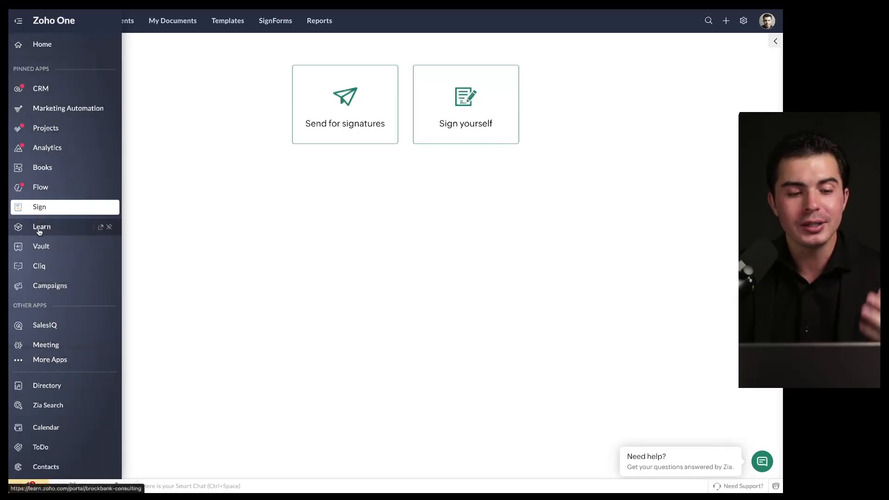
pyautogui.moveTo(39, 265)
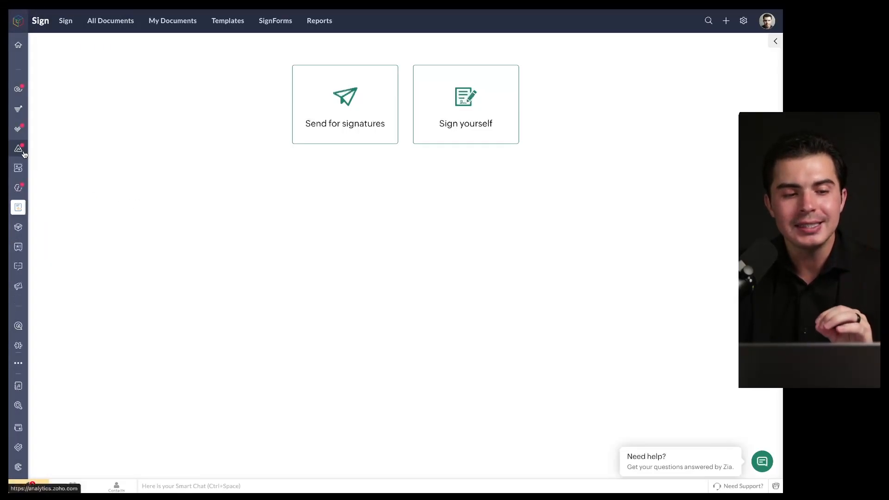
# Step: Reopen the Zoho apps list over Zoho Sign's start page
pyautogui.click(18, 20)
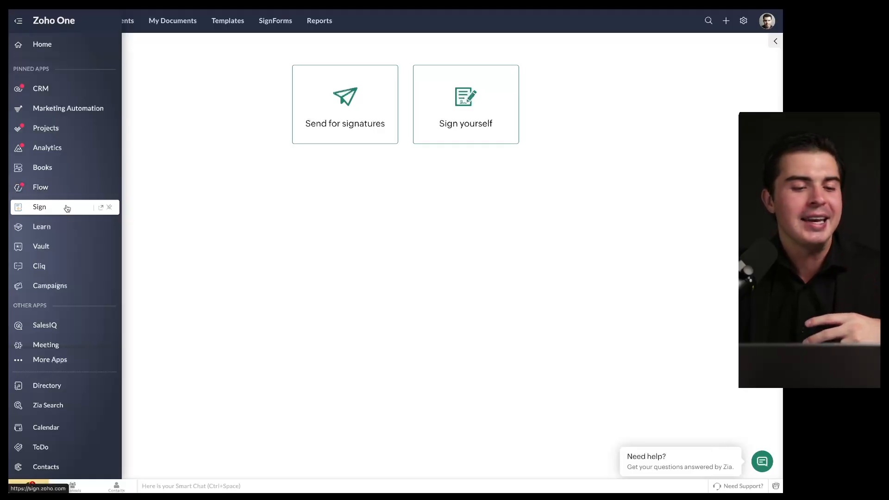
pyautogui.moveTo(41, 246)
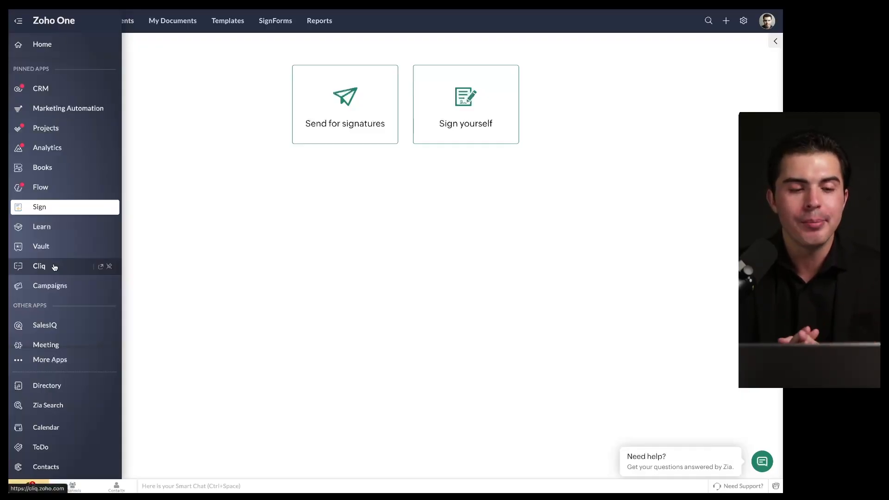
pyautogui.moveTo(45, 128)
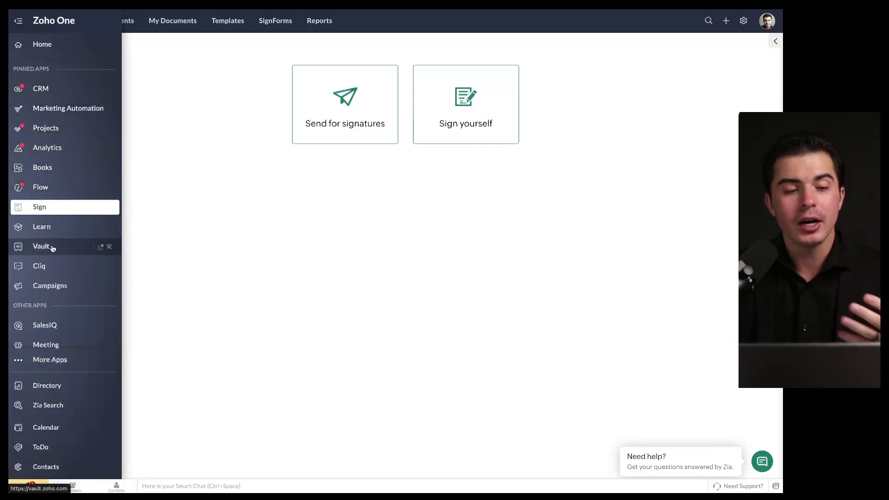
pyautogui.moveTo(55, 242)
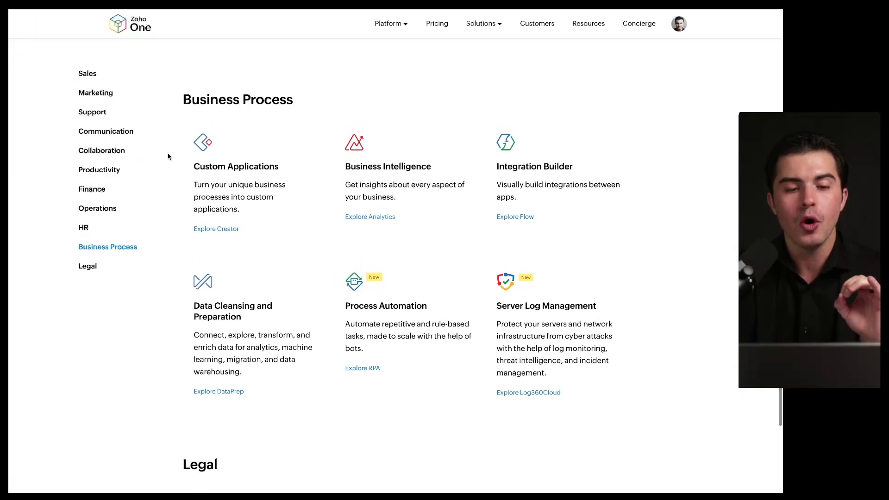
# Step: Browse the Sales, Marketing, Collaboration and Finance app categories in the catalogue
pyautogui.click(96, 93)
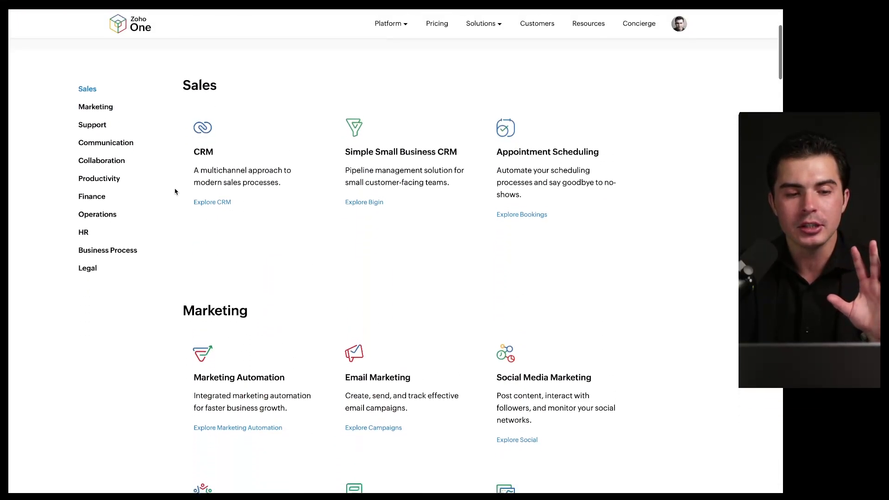
pyautogui.click(95, 106)
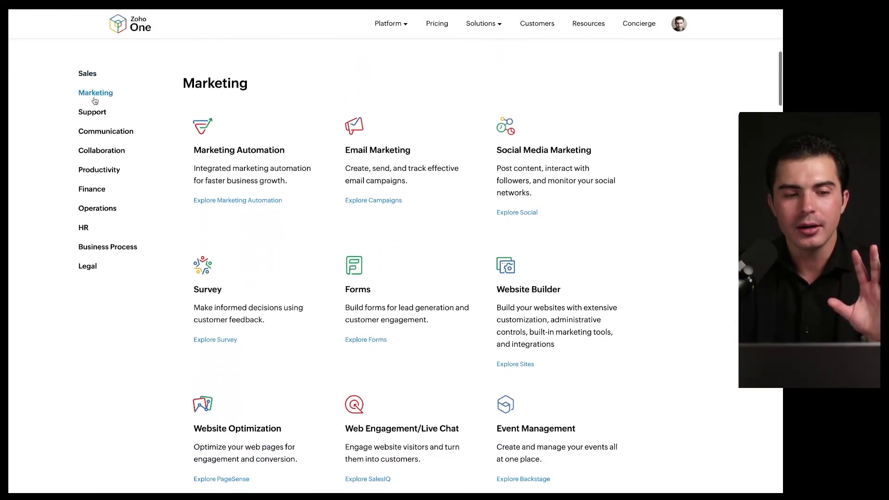
pyautogui.click(92, 112)
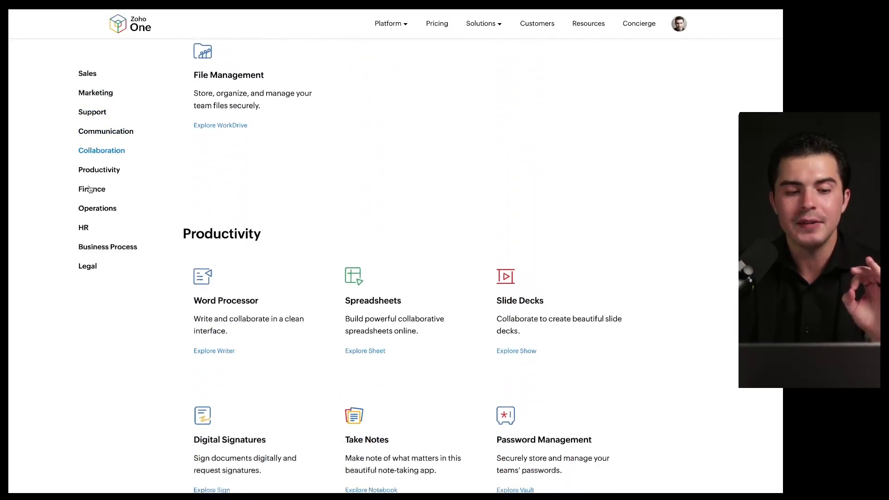
pyautogui.click(91, 189)
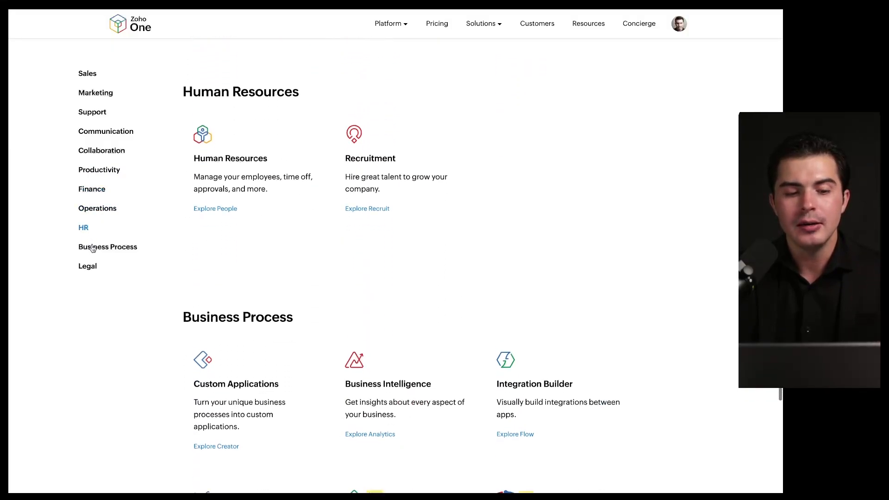
pyautogui.scroll(-3)
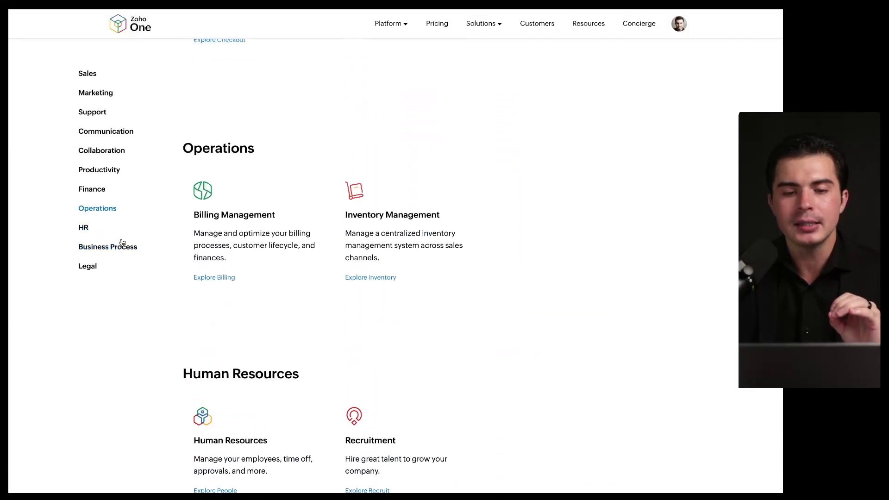
pyautogui.click(99, 170)
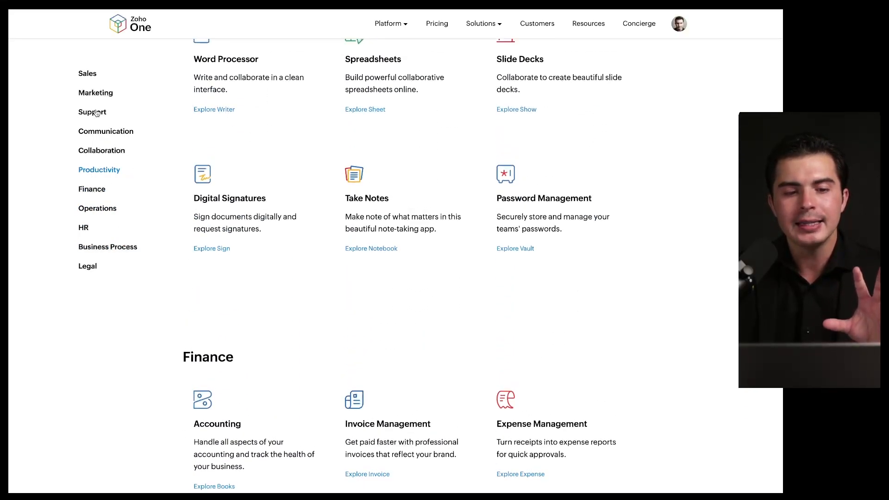
pyautogui.click(92, 112)
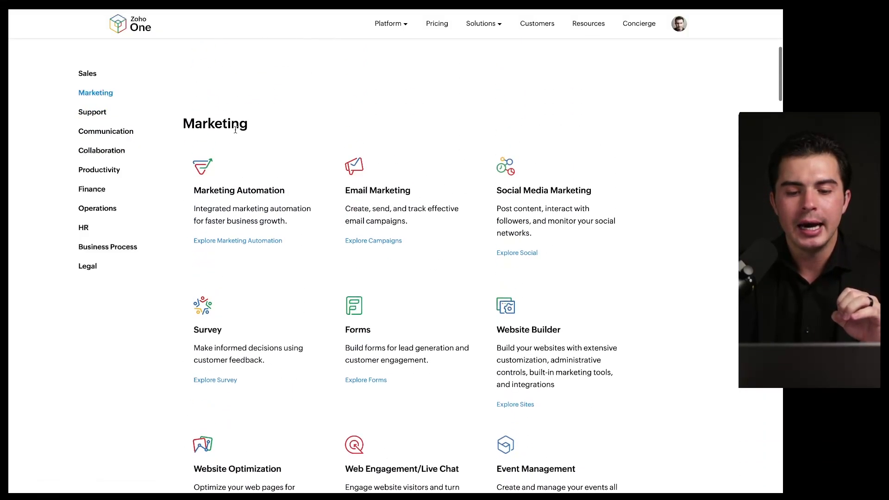
pyautogui.scroll(-3)
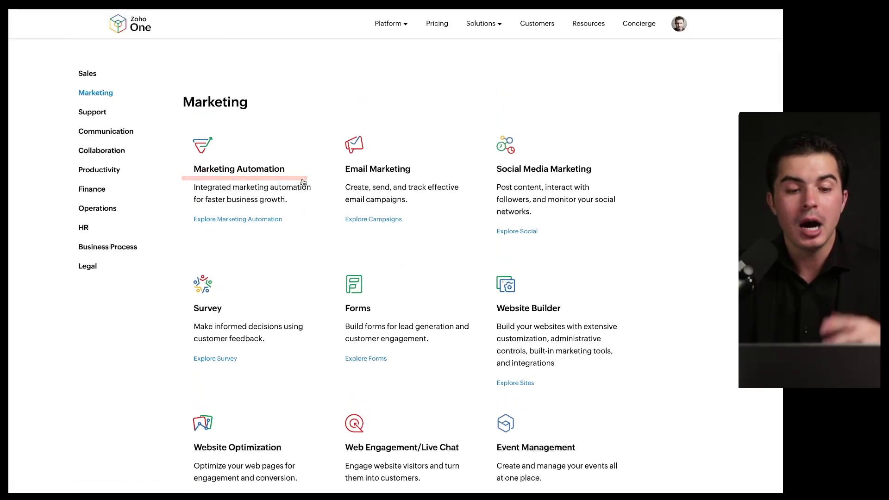
# Step: Open the pricing page showing yearly plans at US$37 and US$90
pyautogui.click(88, 73)
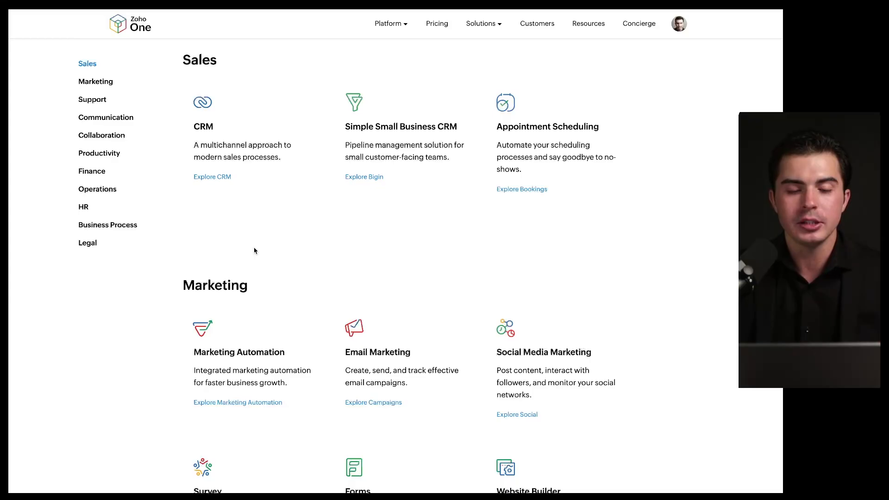
pyautogui.moveTo(267, 243)
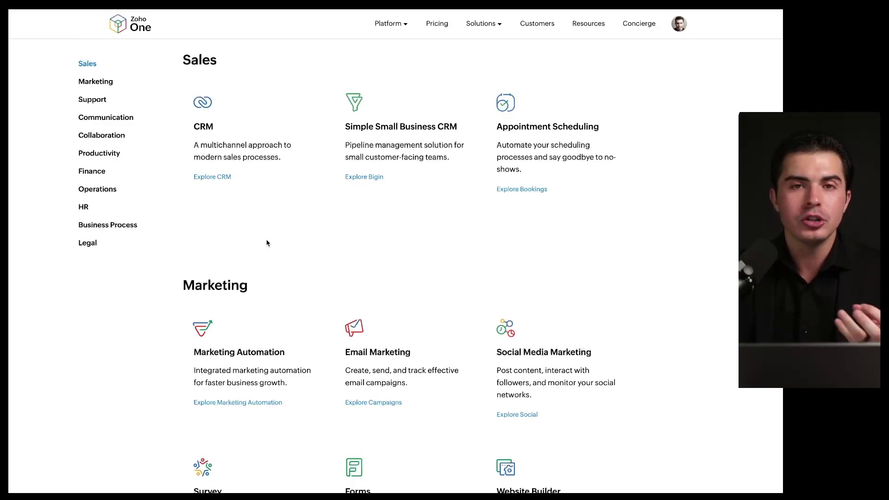
pyautogui.scroll(-3)
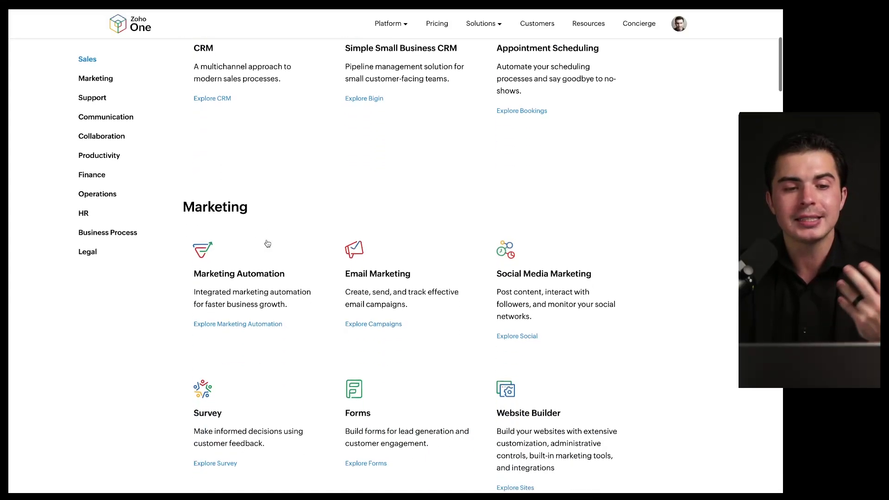
pyautogui.scroll(-3)
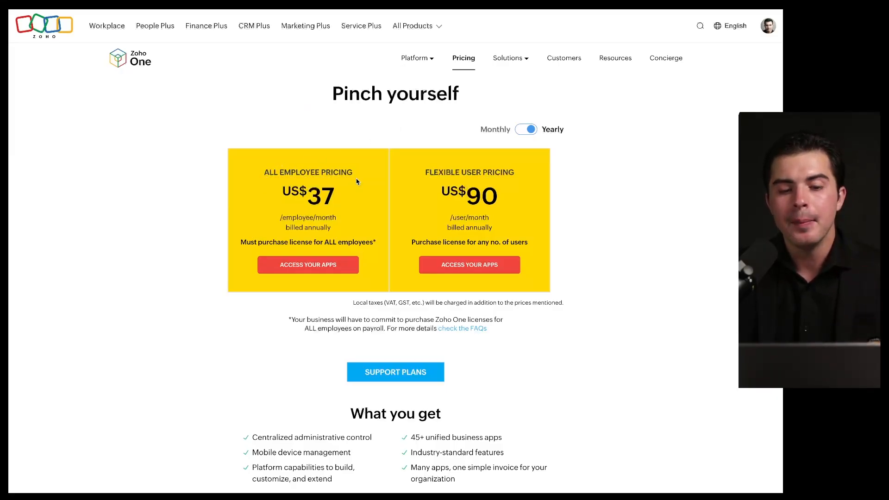
# Step: Toggle Monthly/Yearly pricing, then open the 'Trusted by over 130 Million Users' customers page
pyautogui.moveTo(260, 182); pyautogui.dragTo(373, 184)
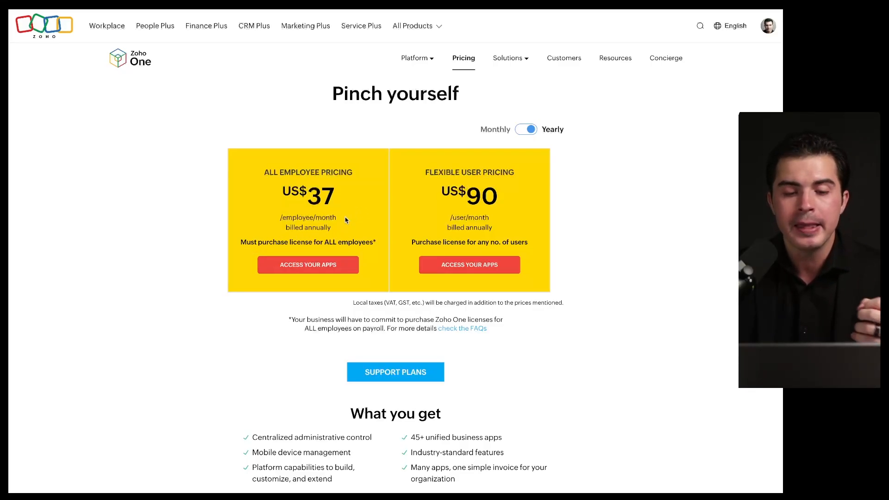
pyautogui.moveTo(414, 194)
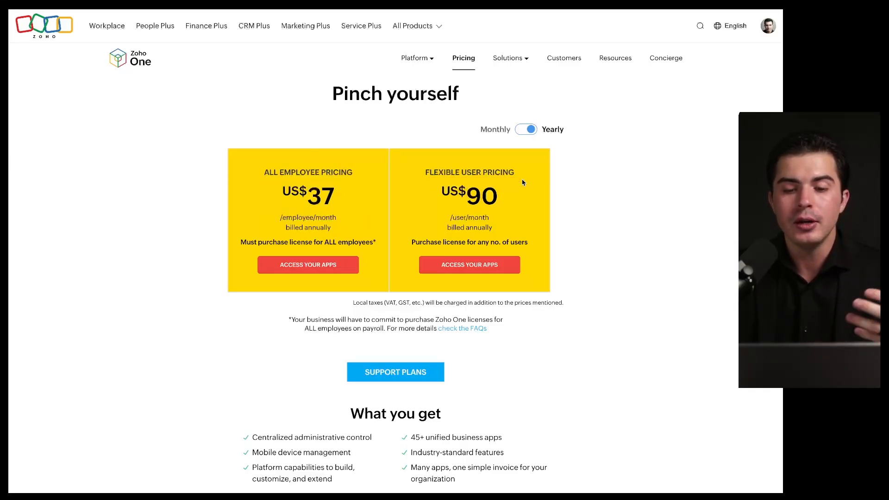
pyautogui.moveTo(515, 184)
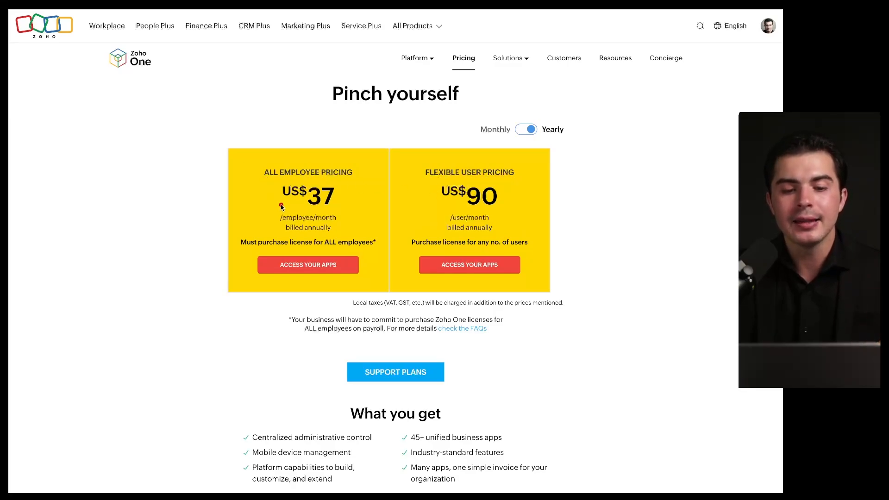
pyautogui.moveTo(350, 208)
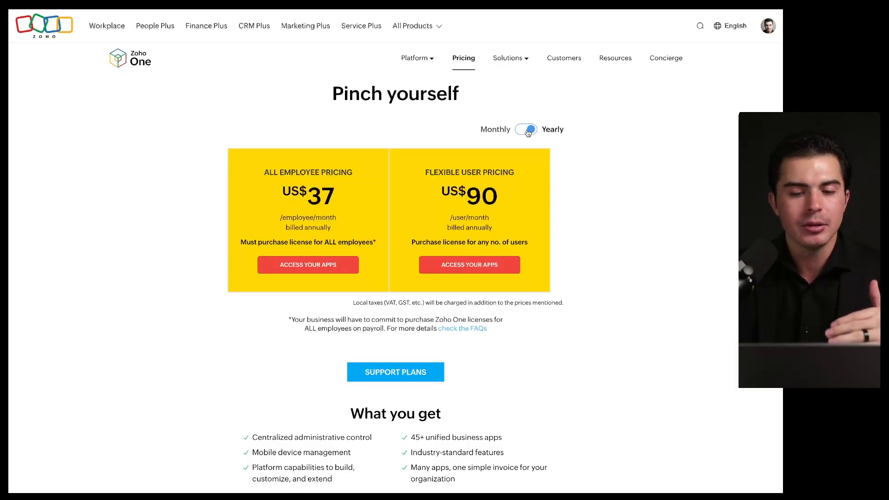
pyautogui.click(525, 129)
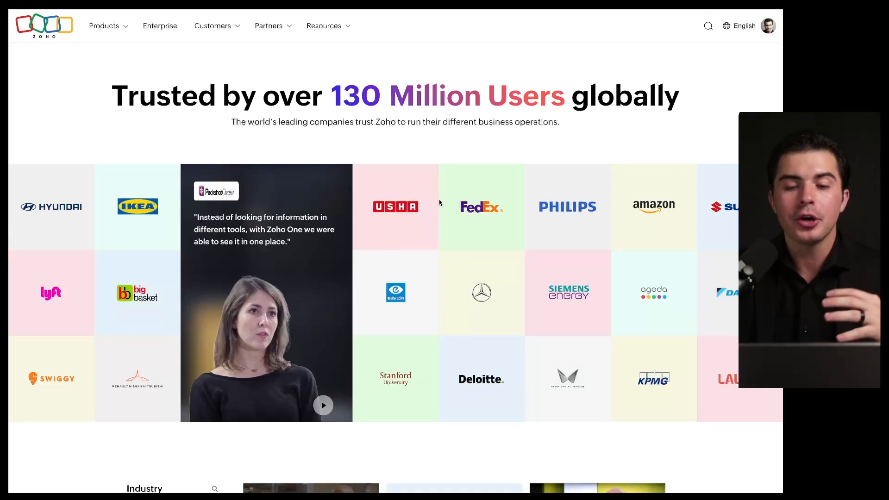
# Step: Scroll the Applications catalogue at the Sales apps: CRM, Bigin and Bookings
pyautogui.scroll(-3)
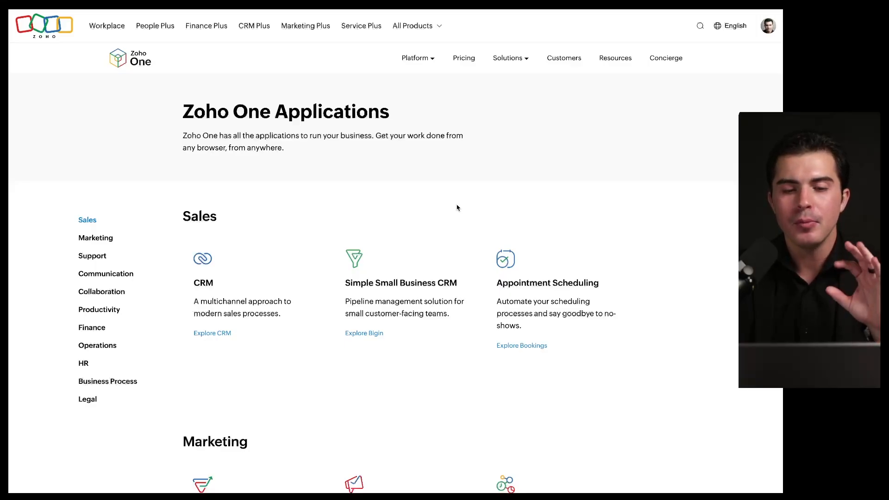
# Step: Scroll past Sales into Marketing apps: Social Media Marketing, Forms and Live Chat
pyautogui.scroll(-3)
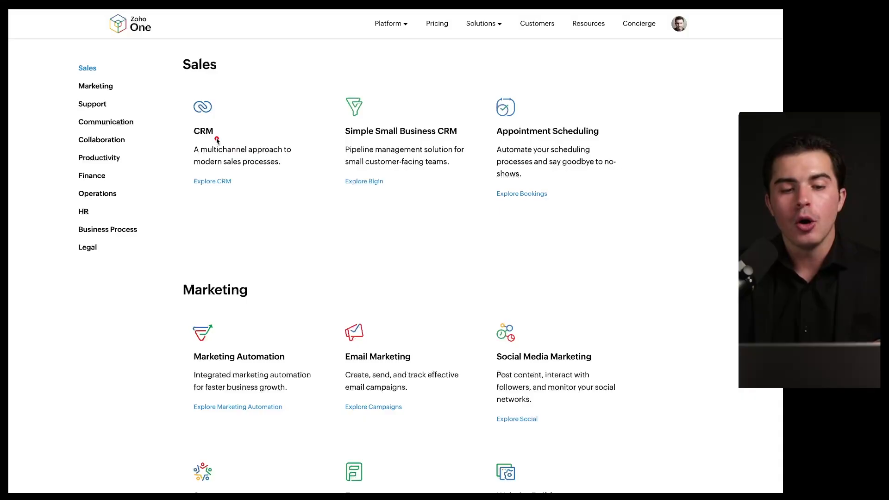
pyautogui.moveTo(346, 141)
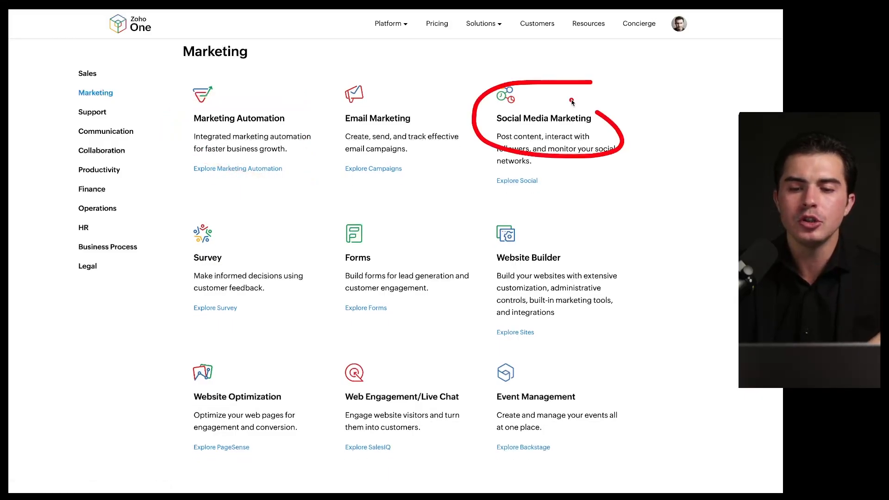
pyautogui.scroll(-3)
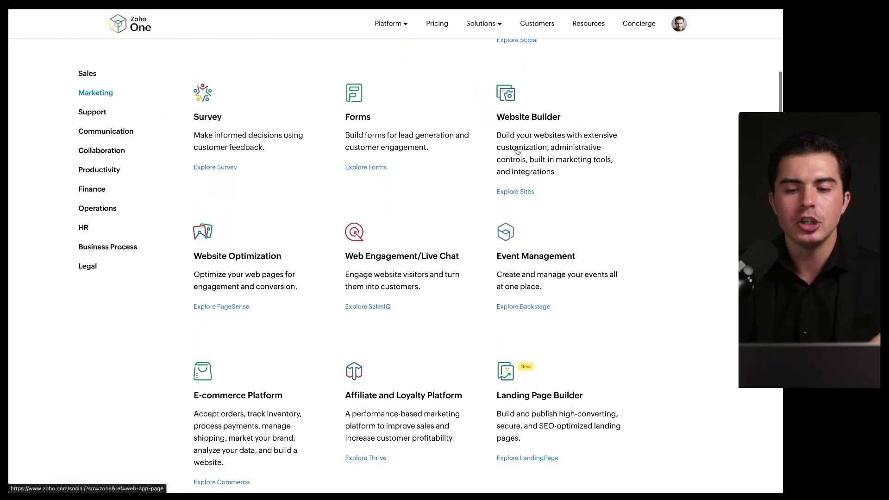
pyautogui.scroll(-3)
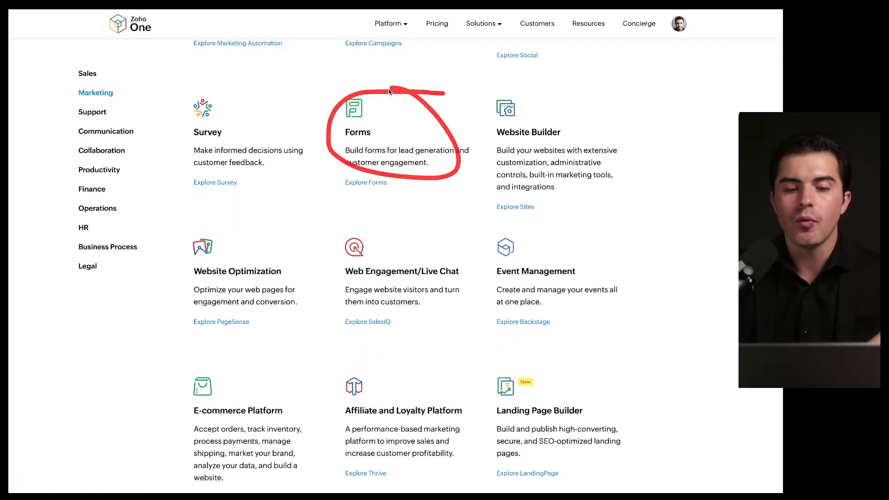
pyautogui.scroll(-3)
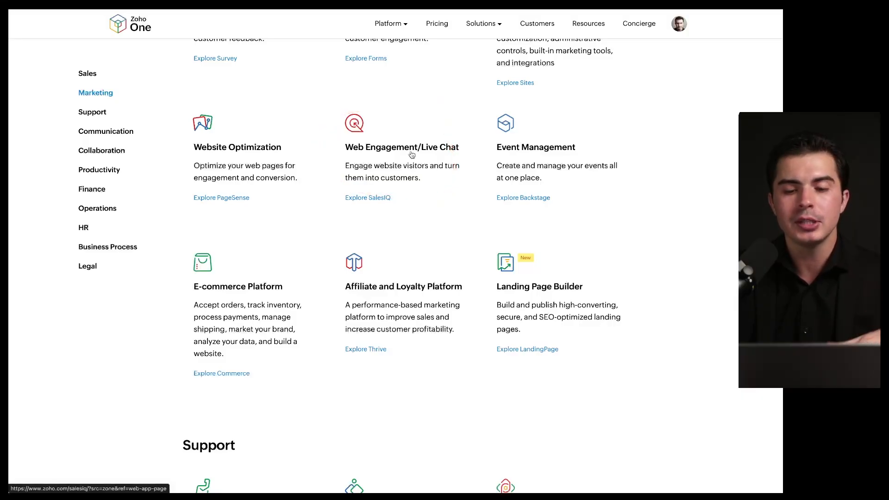
pyautogui.moveTo(410, 155)
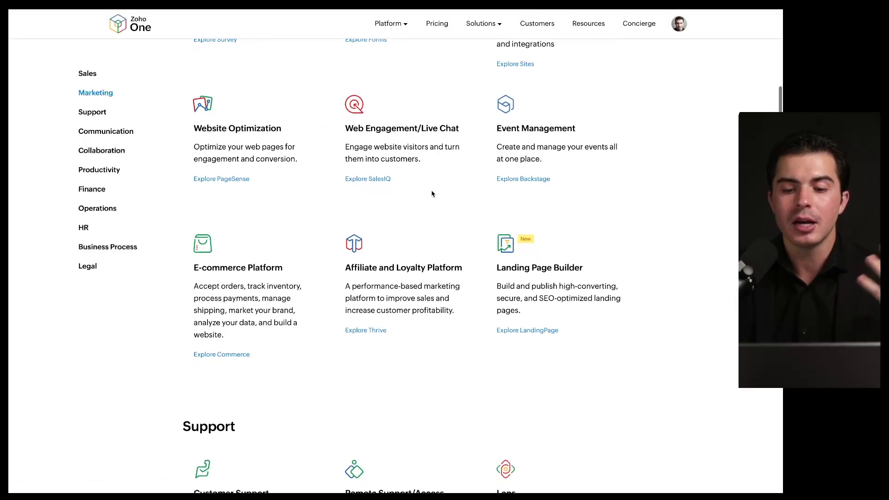
pyautogui.scroll(-3)
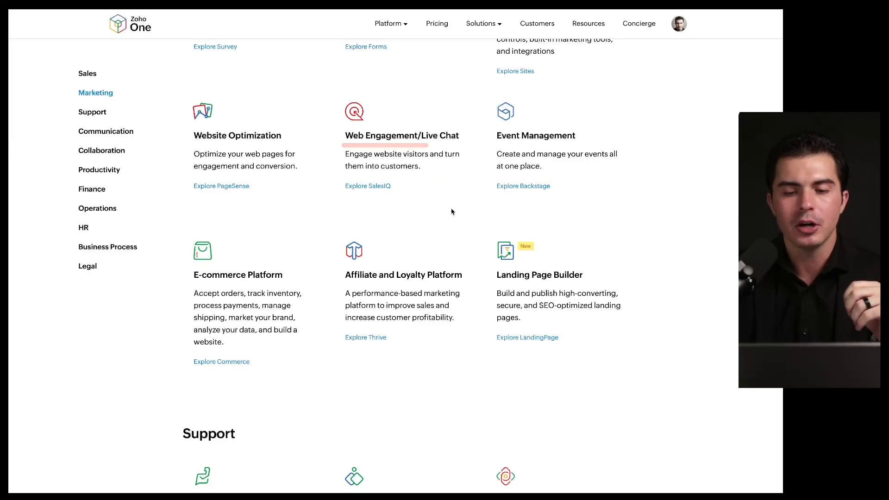
# Step: Scroll through Support, Communication and Collaboration apps to File Management and Productivity
pyautogui.scroll(-3)
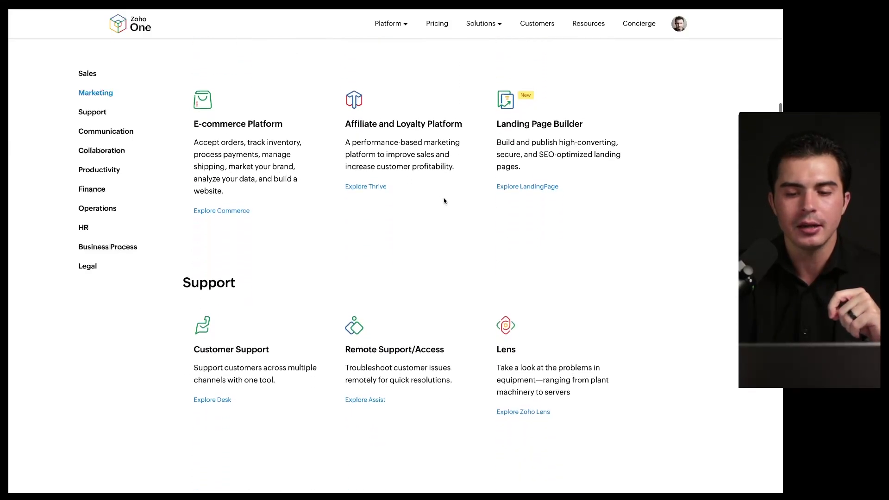
pyautogui.scroll(-3)
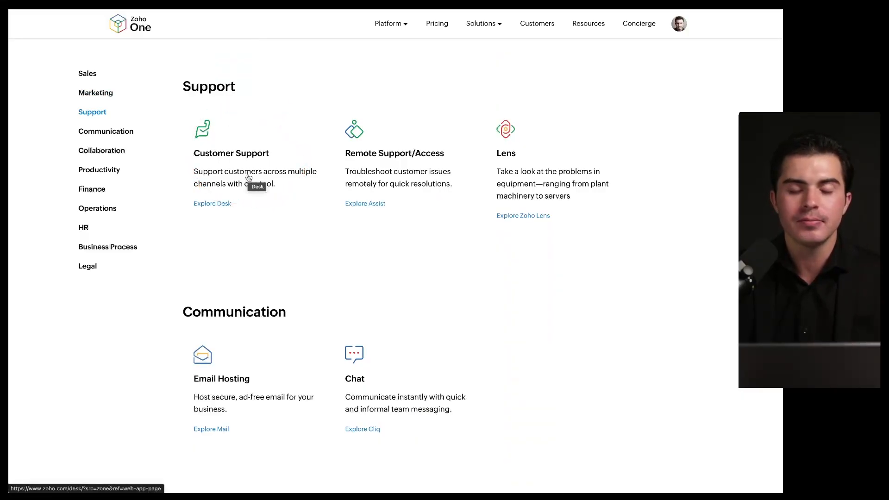
pyautogui.moveTo(270, 220)
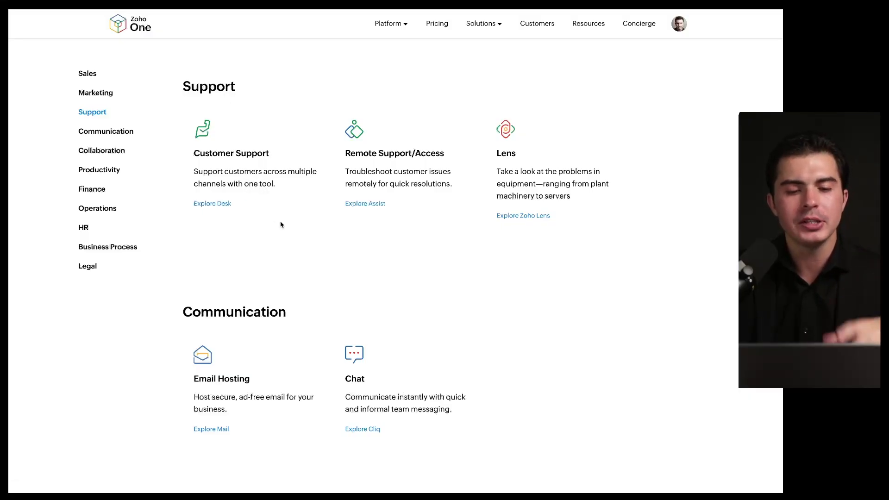
pyautogui.scroll(-3)
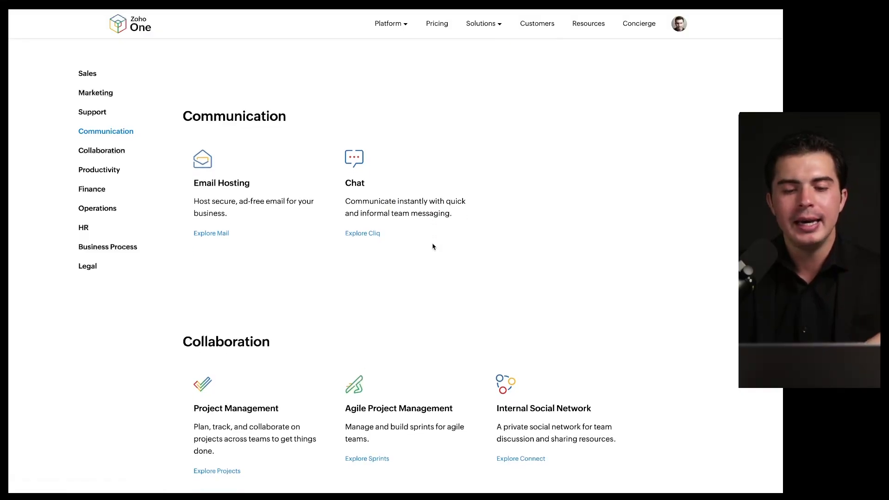
pyautogui.scroll(-3)
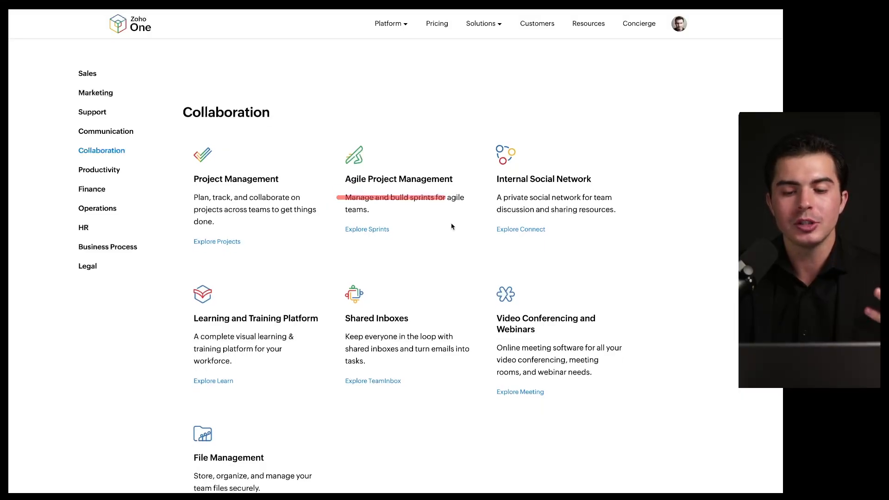
pyautogui.scroll(-3)
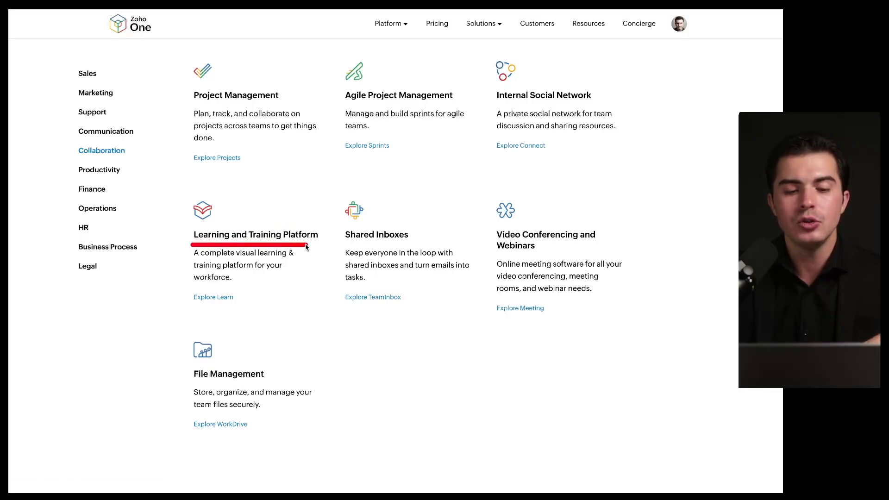
pyautogui.scroll(-3)
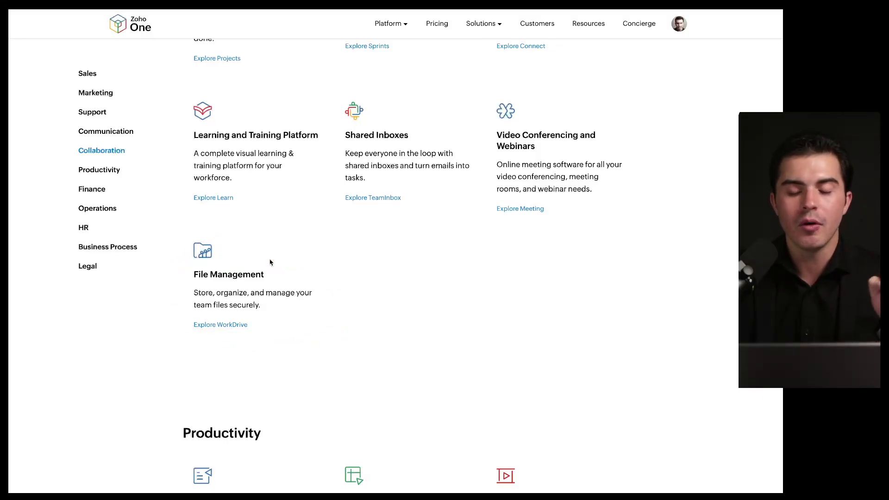
pyautogui.scroll(-3)
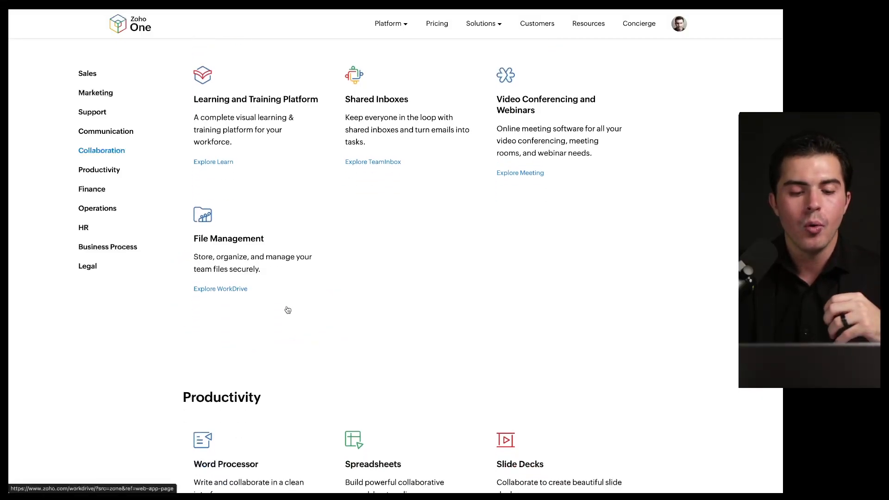
# Step: Scroll through Productivity, Finance and Operations apps to Human Resources and Business Process
pyautogui.scroll(-3)
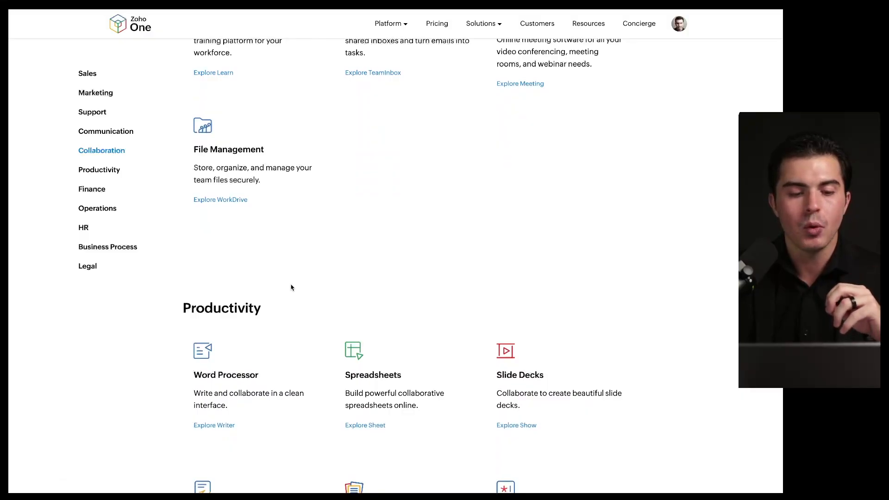
pyautogui.scroll(-3)
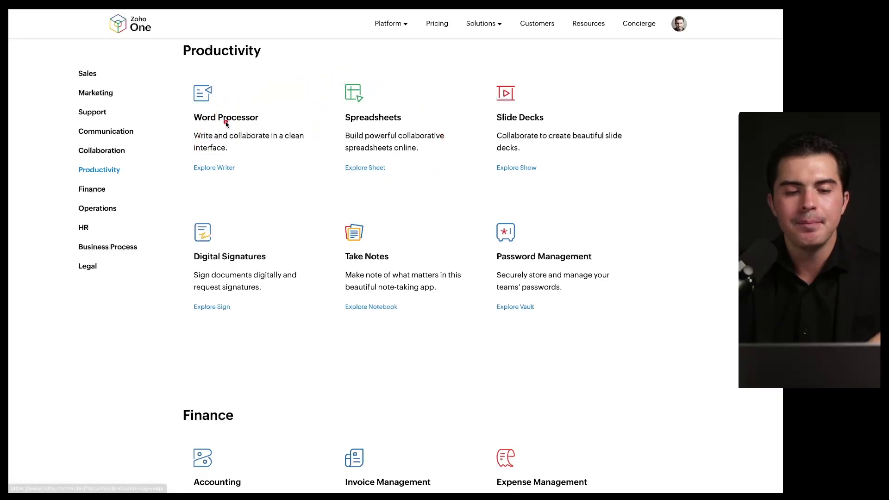
pyautogui.moveTo(311, 190)
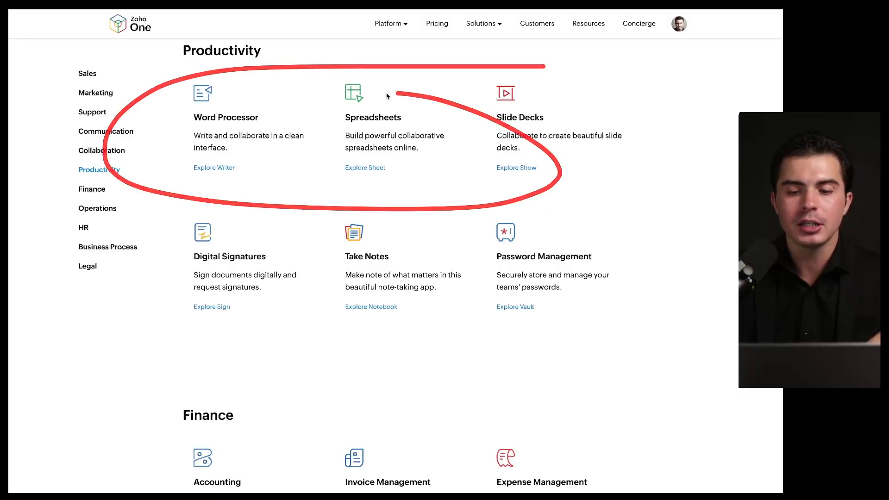
pyautogui.scroll(-3)
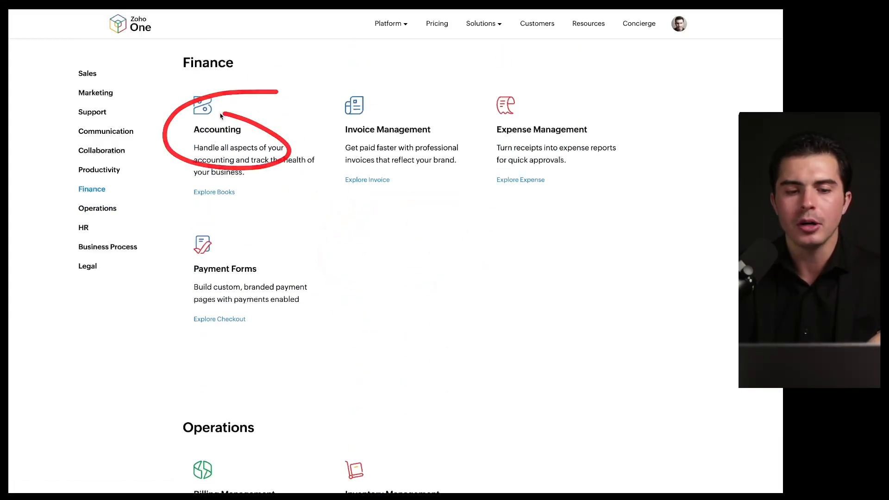
pyautogui.click(83, 228)
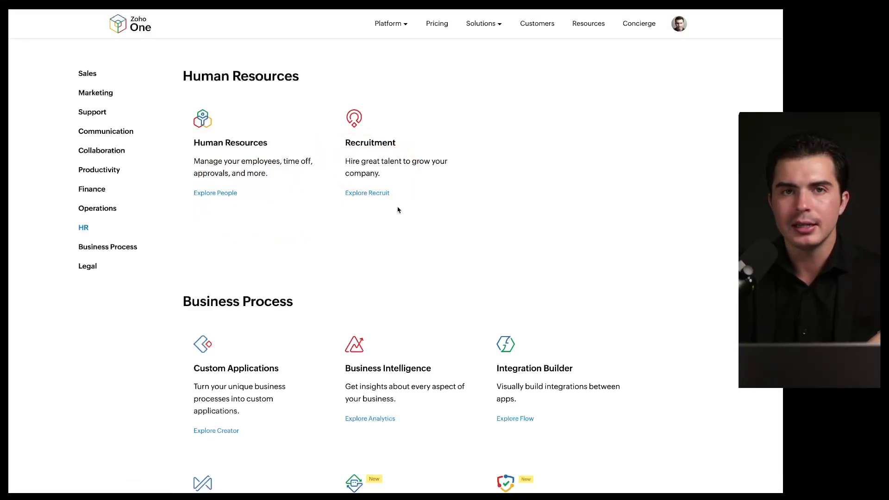
# Step: Scroll past Business Process apps like Data Cleansing to Contract Management under Legal
pyautogui.scroll(-3)
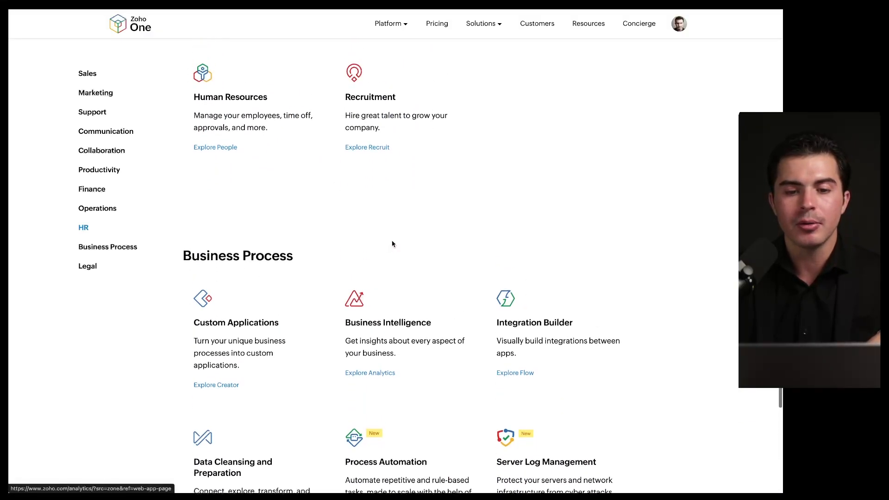
pyautogui.scroll(-3)
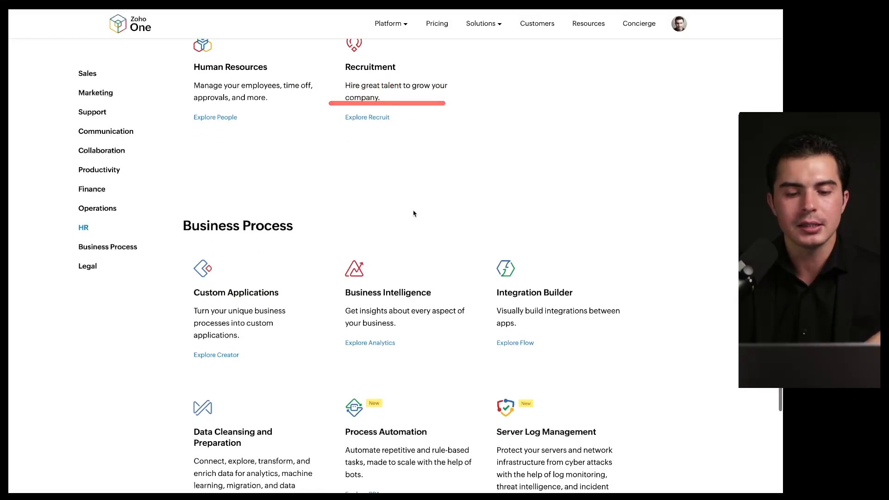
pyautogui.scroll(-3)
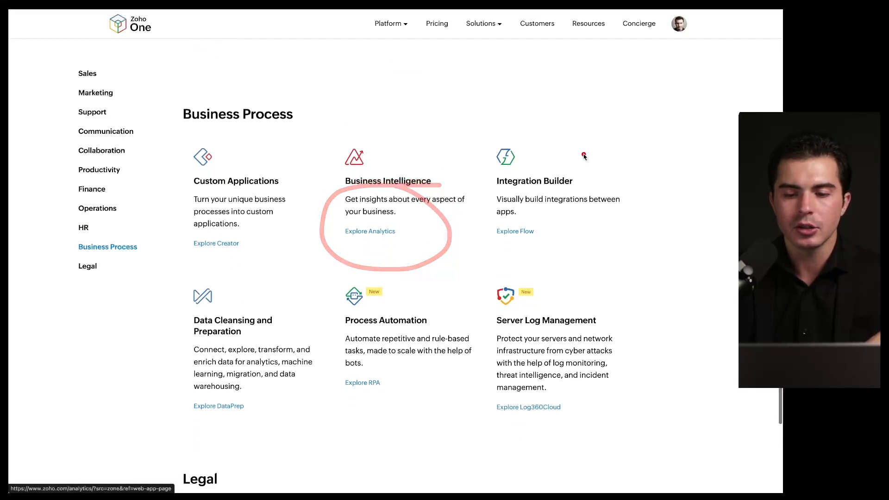
pyautogui.scroll(-3)
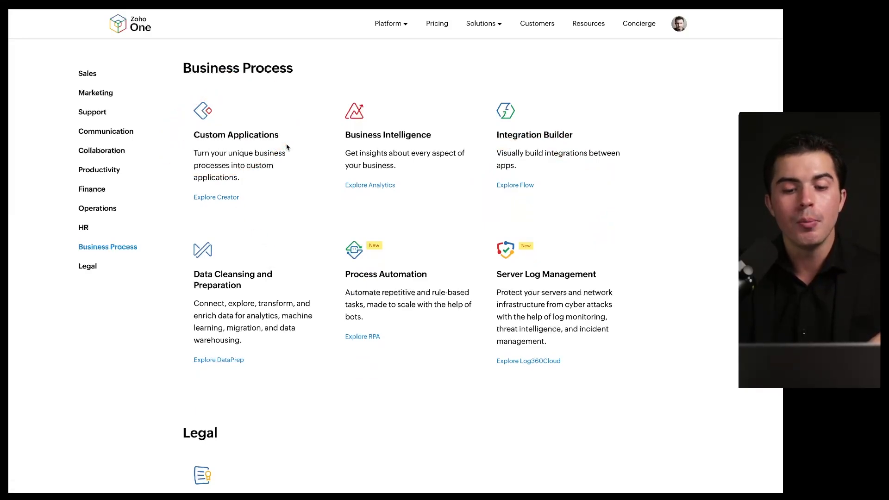
pyautogui.scroll(-3)
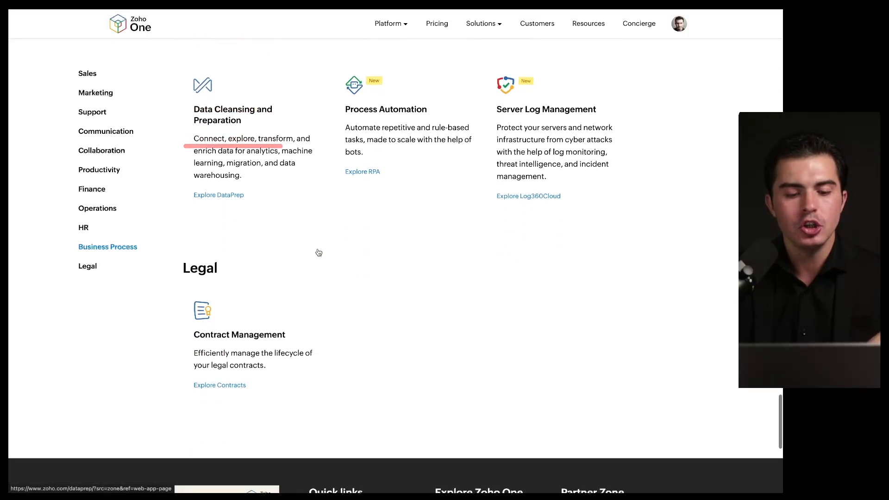